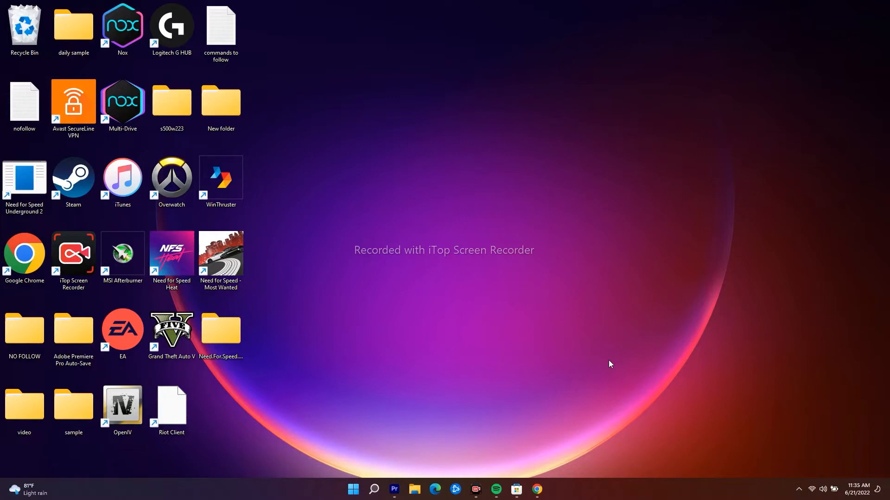
pyautogui.moveTo(569, 315)
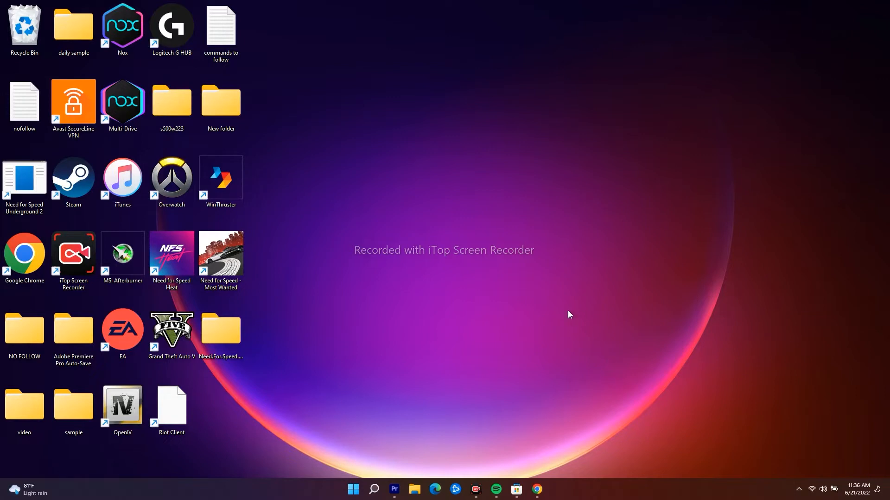
pyautogui.moveTo(563, 313)
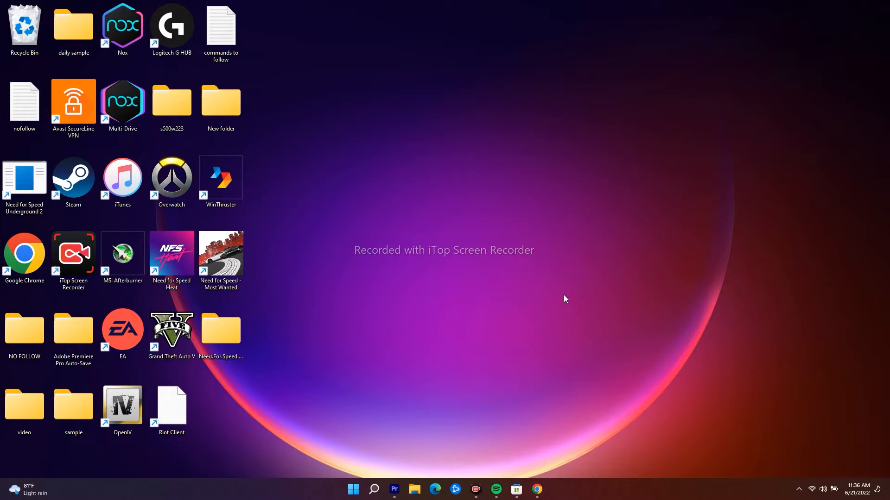
pyautogui.moveTo(529, 176)
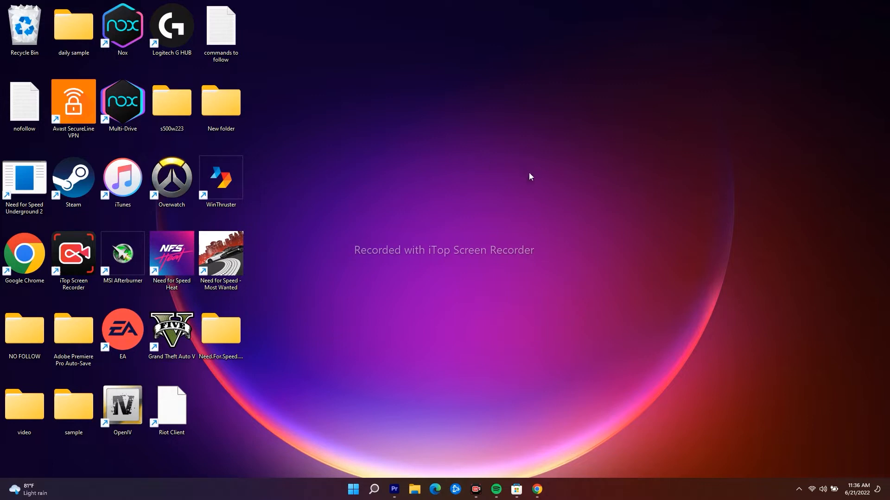
pyautogui.moveTo(588, 243)
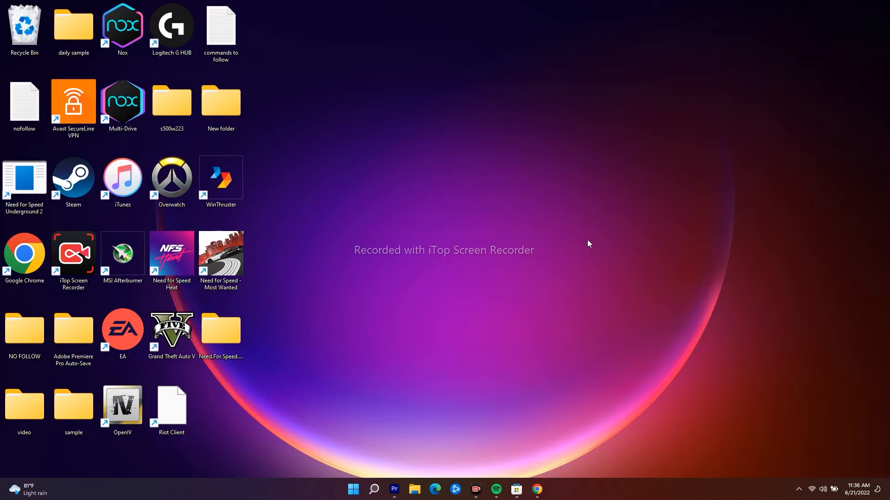
pyautogui.moveTo(579, 283)
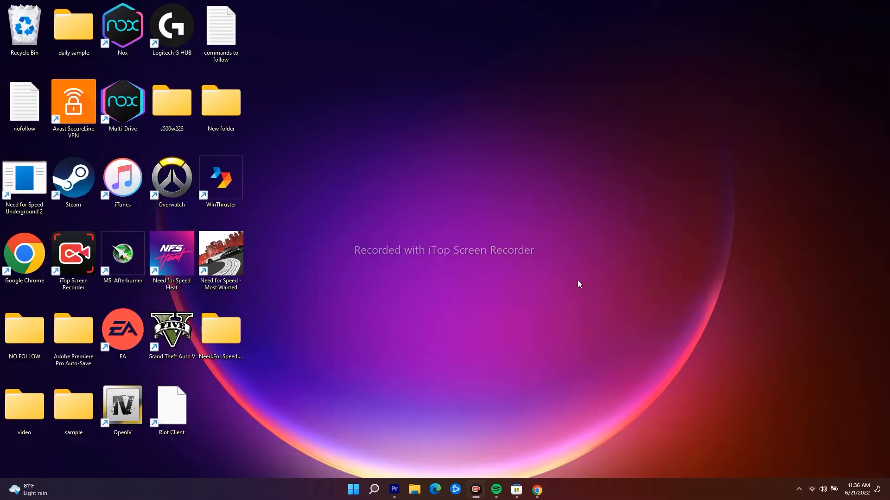
# Return to the Google results and open Microsoft's DirectX End-User Runtime Web Installer download section
pyautogui.click(536, 489)
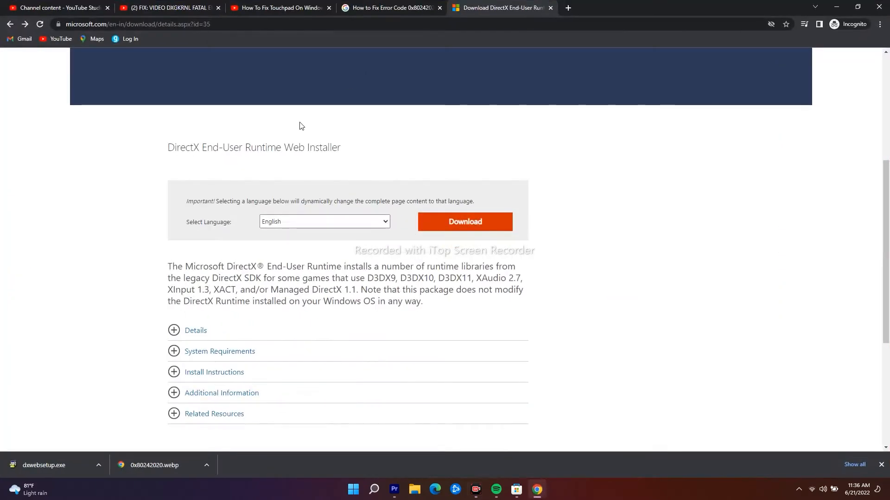
pyautogui.click(10, 24)
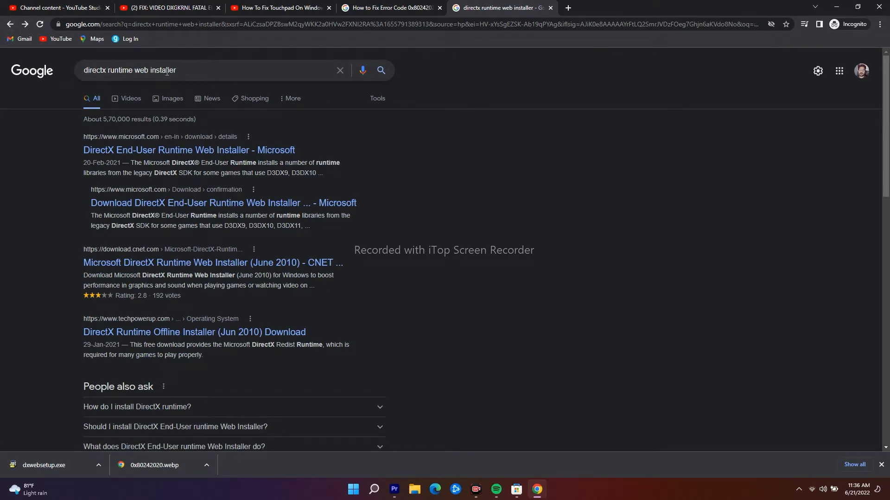
pyautogui.click(189, 149)
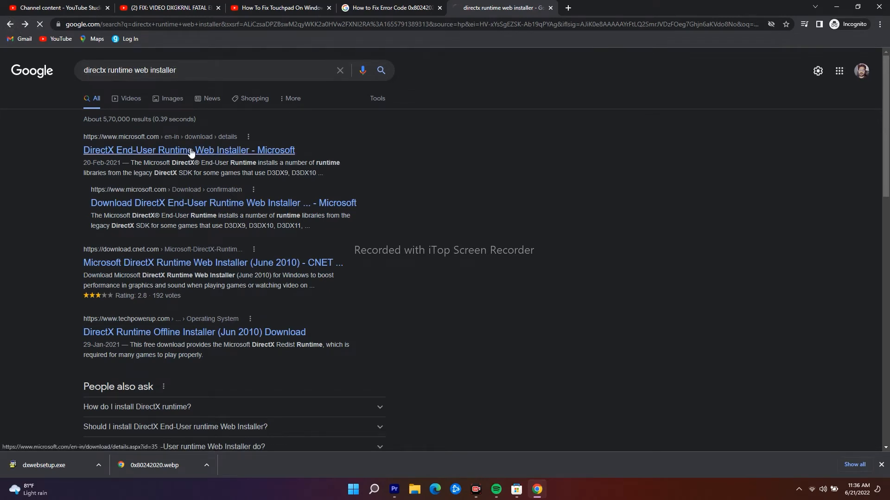
pyautogui.click(189, 149)
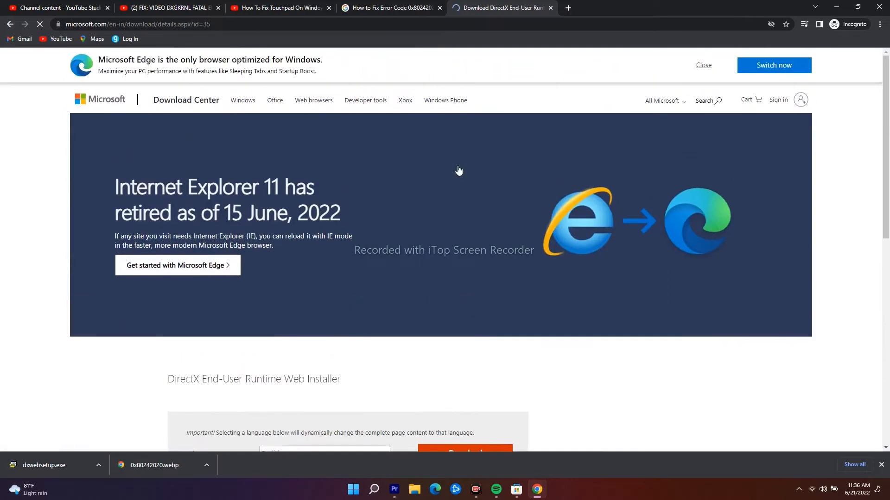
pyautogui.scroll(-3)
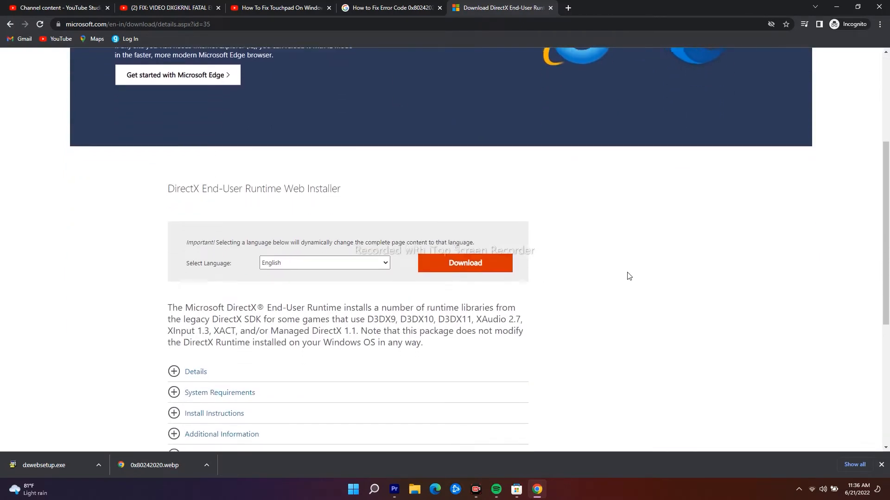
pyautogui.scroll(-3)
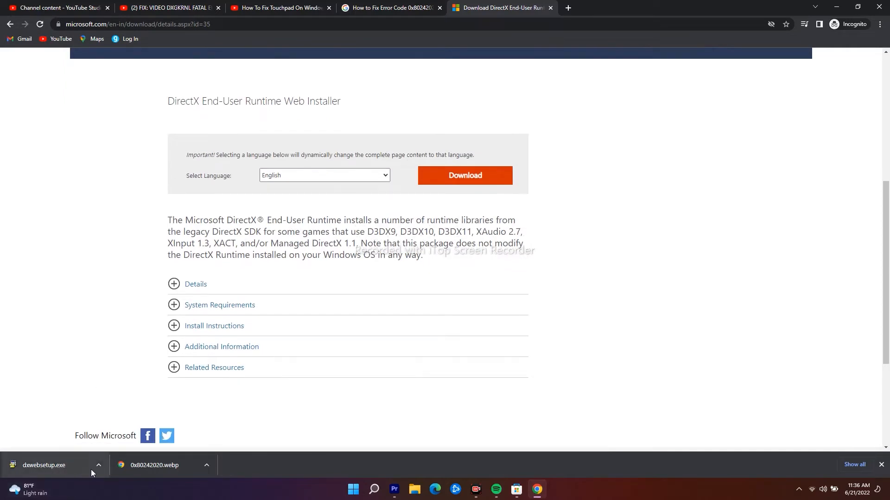
# Run the downloaded dxwebsetup.exe and accept the DirectX license agreement
pyautogui.click(43, 465)
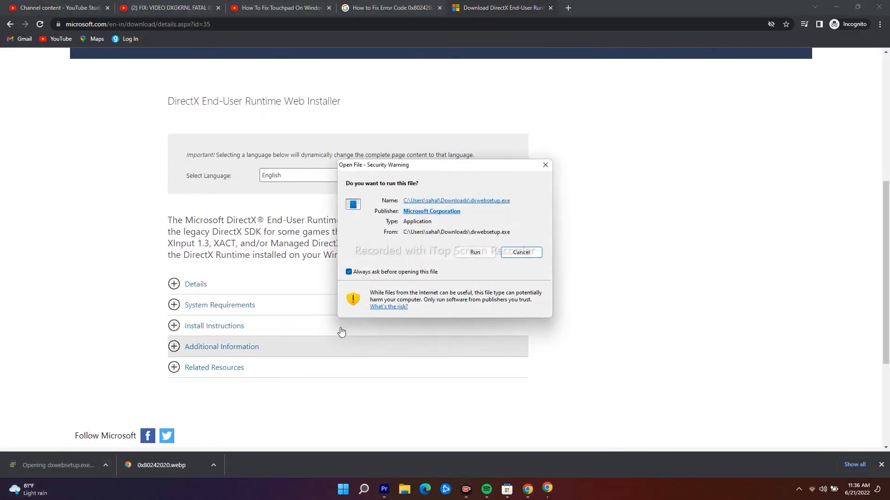
pyautogui.click(474, 253)
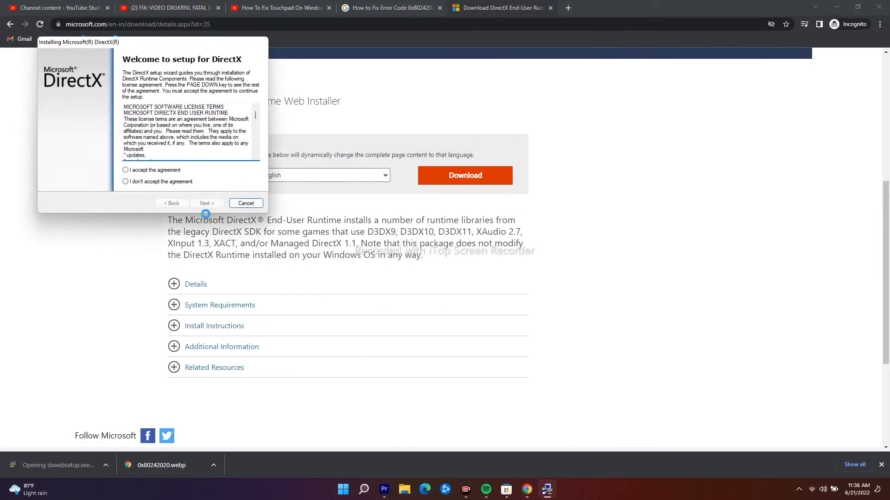
pyautogui.click(126, 169)
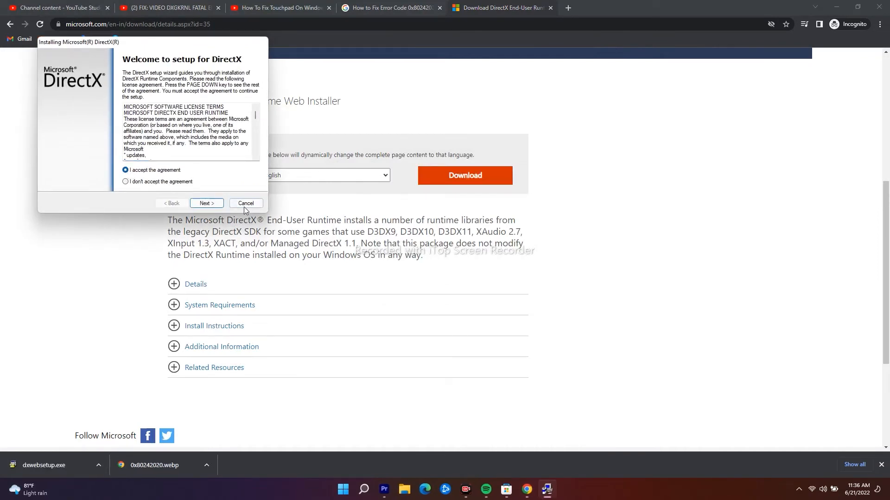
# Start the runtime installation, dismiss the download error, and finish the setup
pyautogui.click(205, 203)
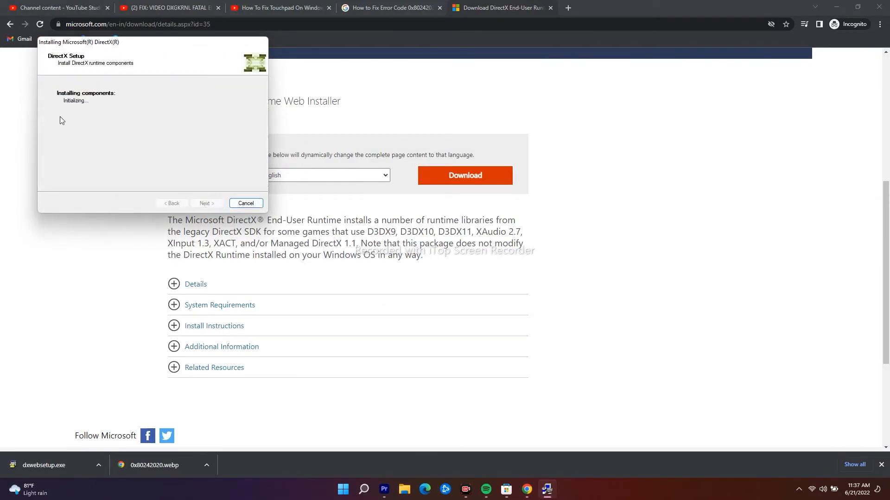
pyautogui.moveTo(161, 149)
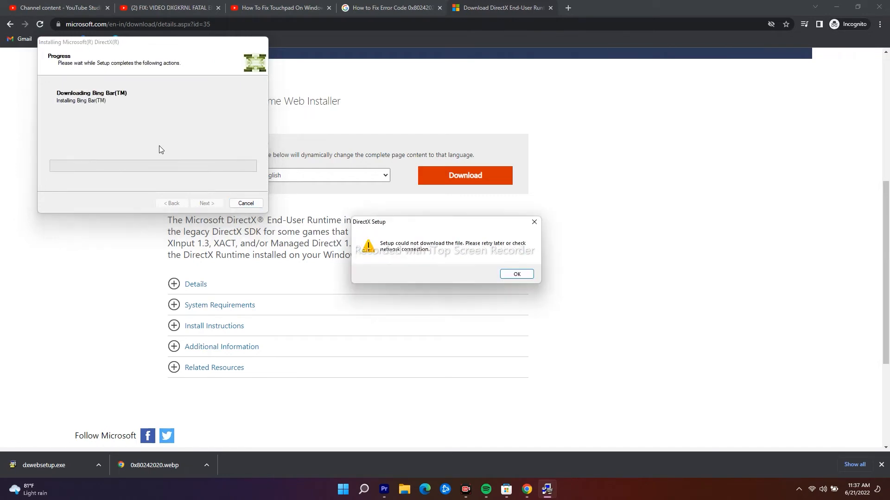
pyautogui.click(516, 274)
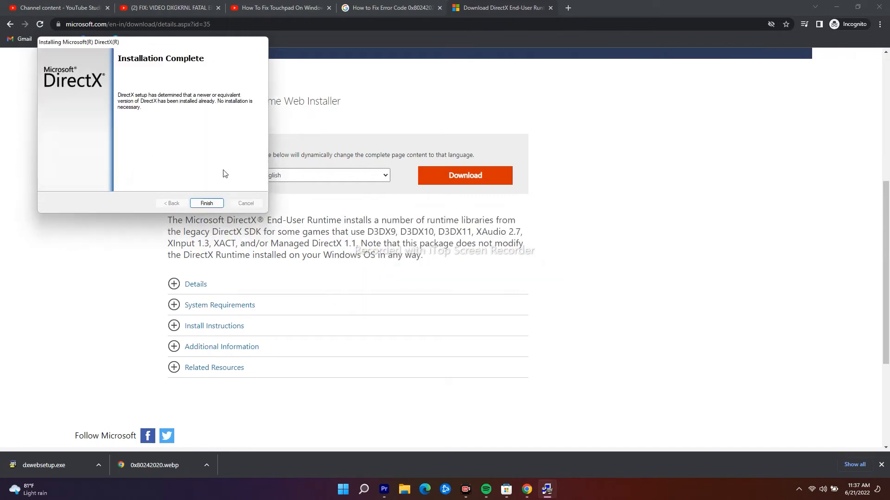
pyautogui.moveTo(207, 203)
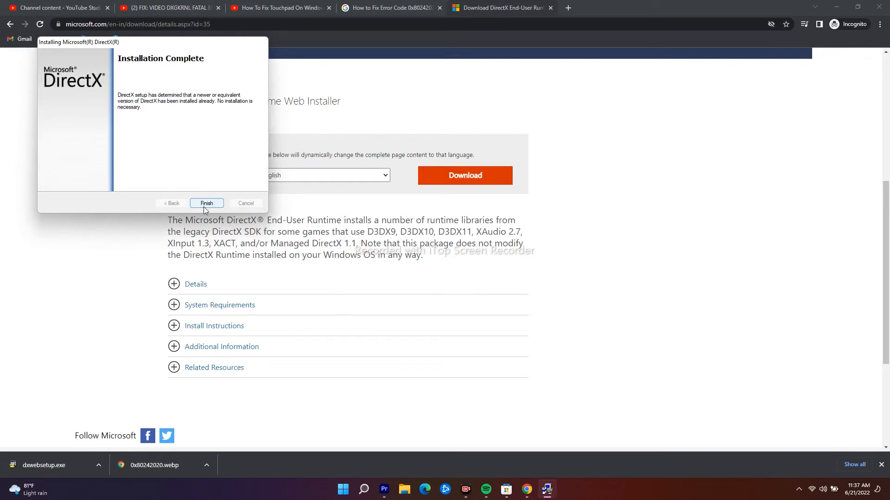
pyautogui.click(206, 203)
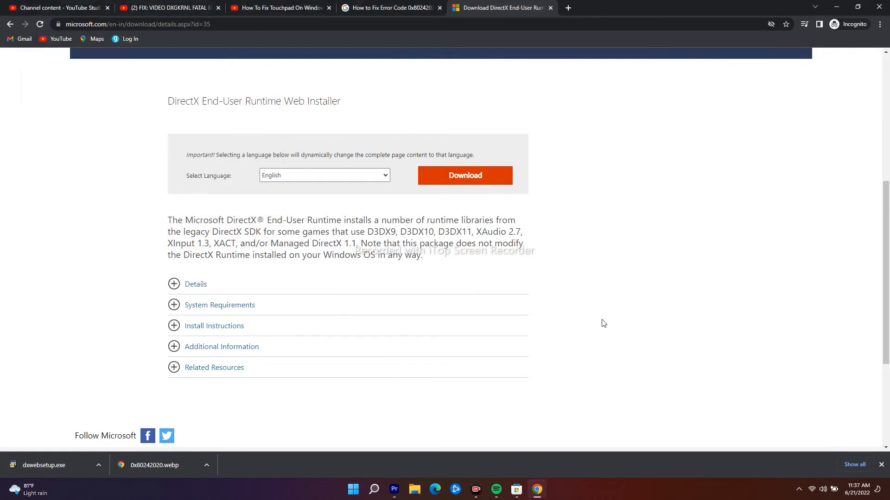
pyautogui.scroll(3)
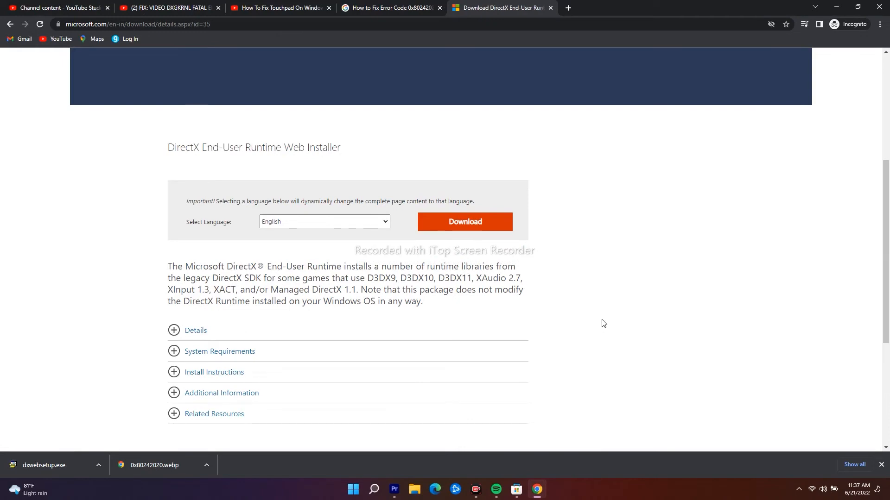
pyautogui.scroll(3)
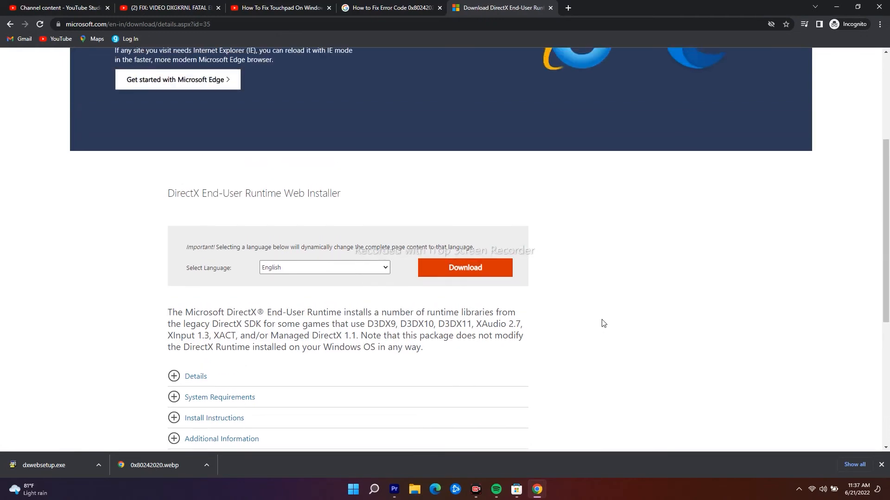
pyautogui.scroll(3)
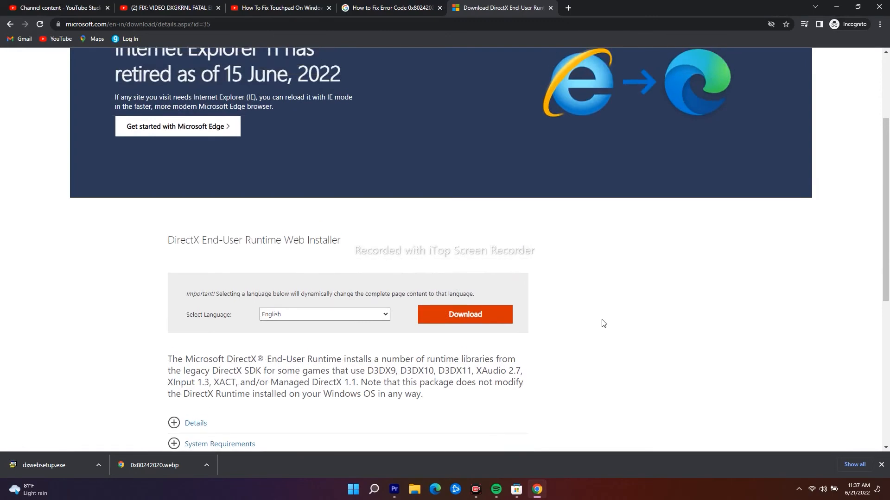
pyautogui.scroll(3)
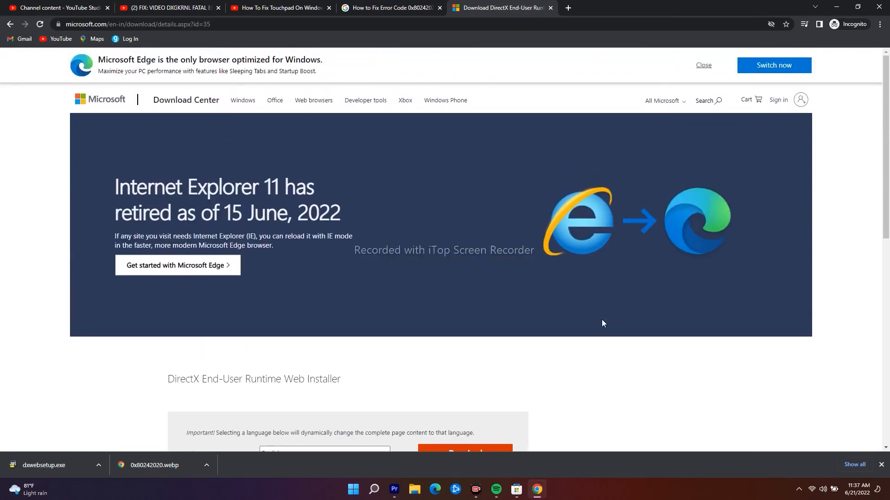
pyautogui.moveTo(728, 70)
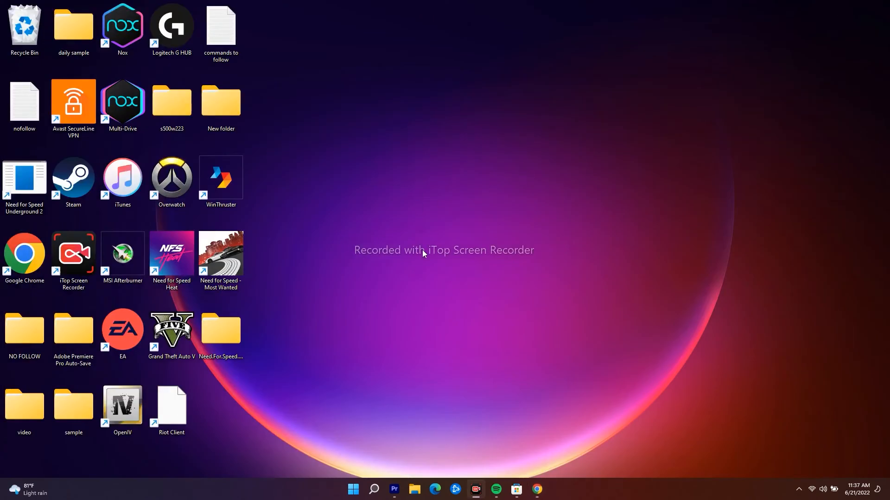
pyautogui.moveTo(715, 356)
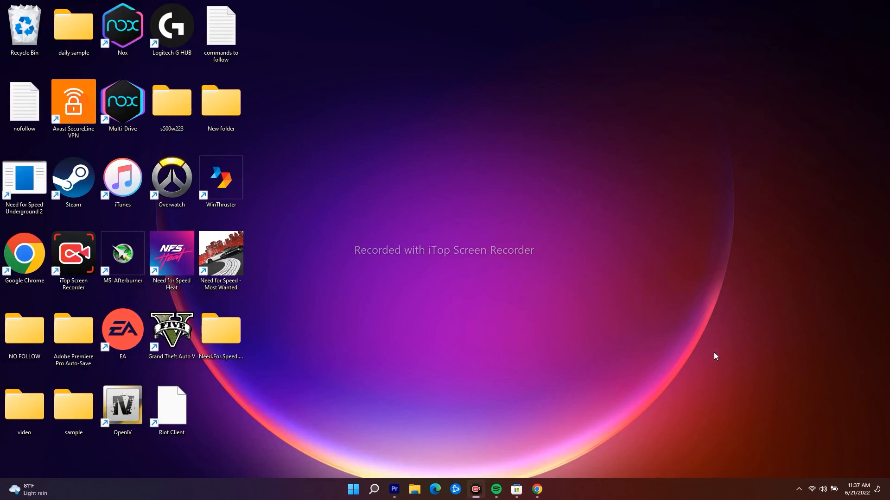